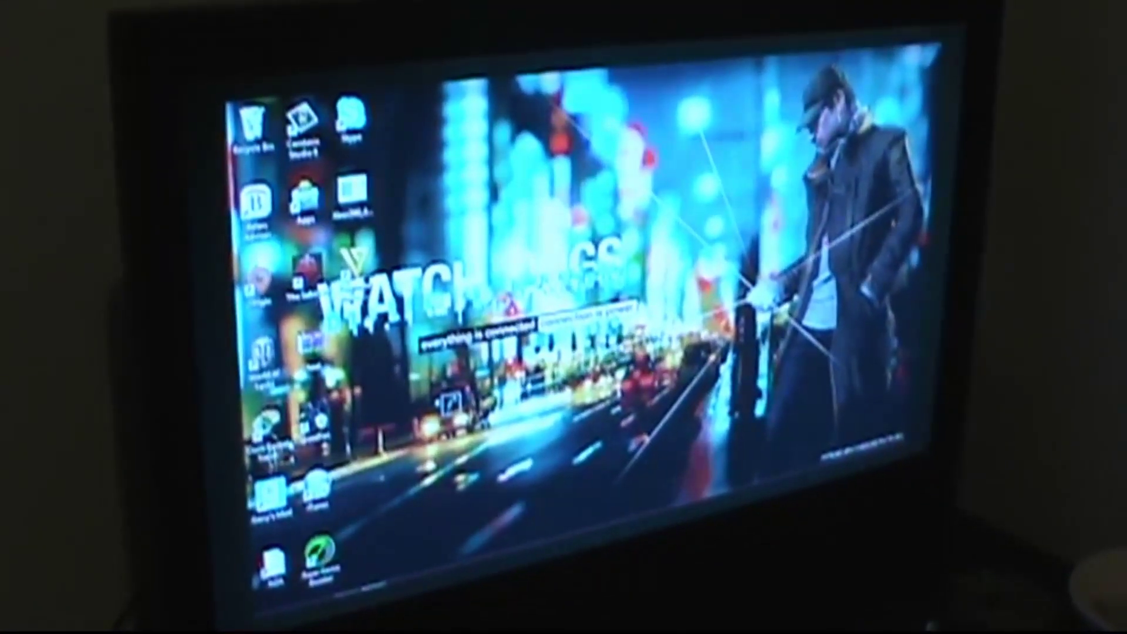
Right-click the desktop to reach the Screen resolution settings
right_click(611, 324)
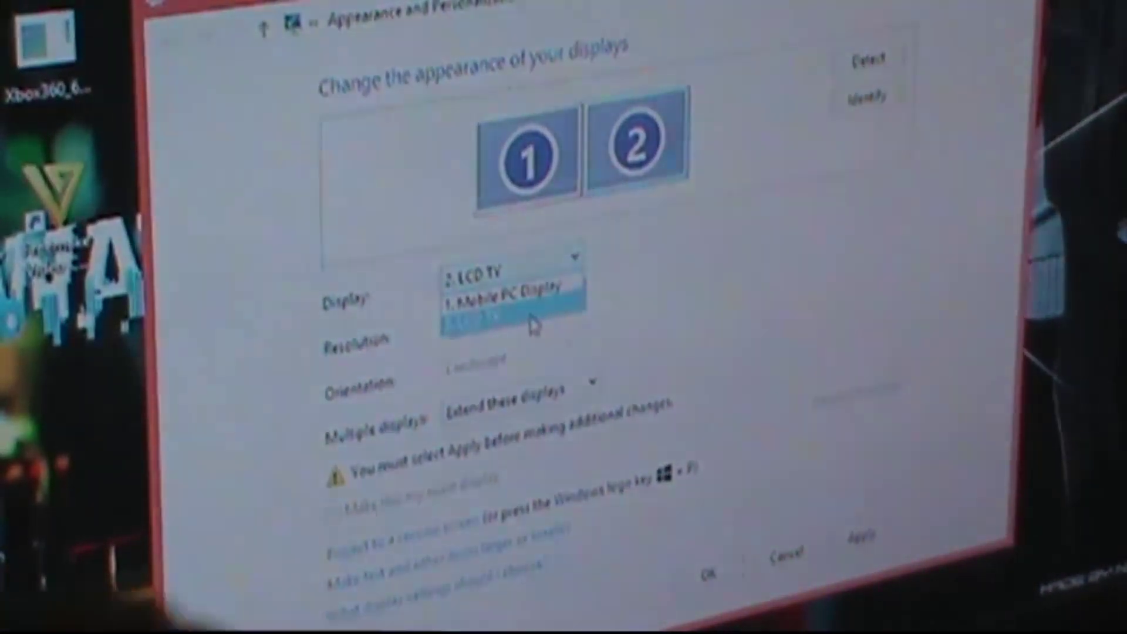
Select 2. LCD TV as the display to configure, keeping Extend these displays
left_click(503, 288)
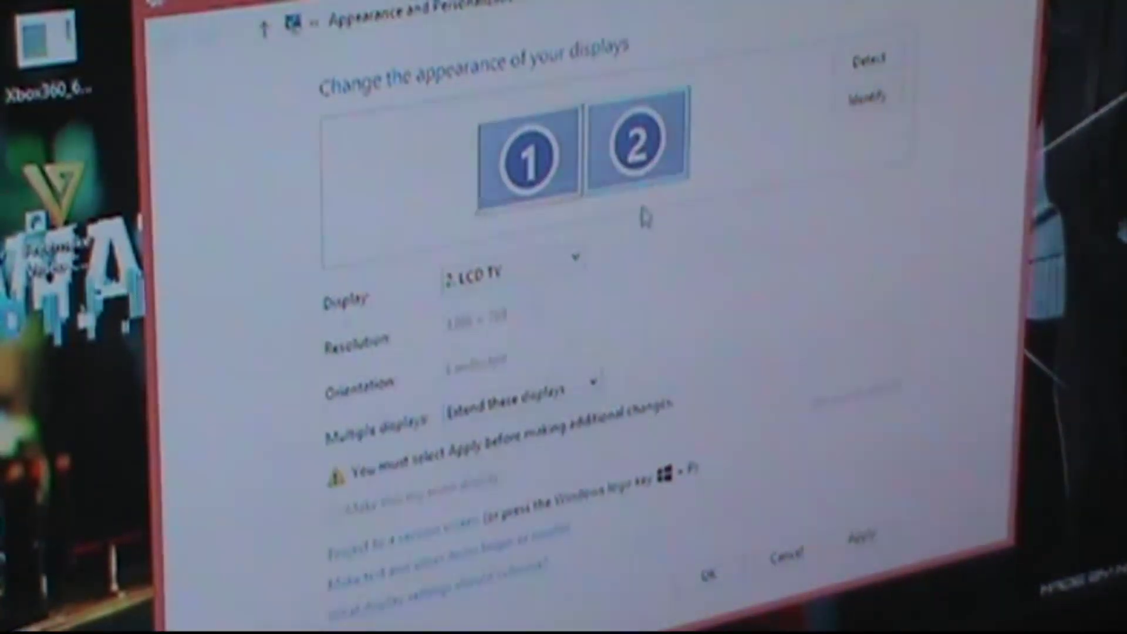